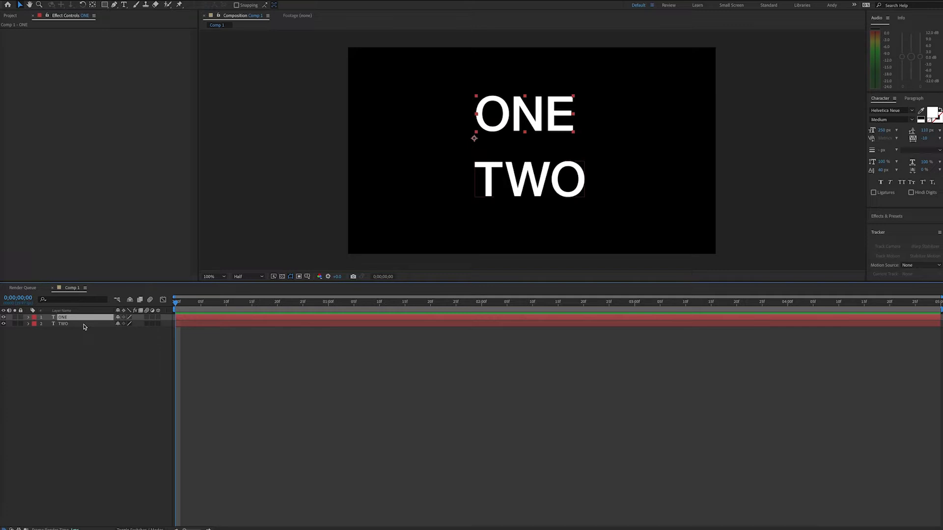
Apply a Layer Control expression effect to the TWO text layer.
click(62, 324)
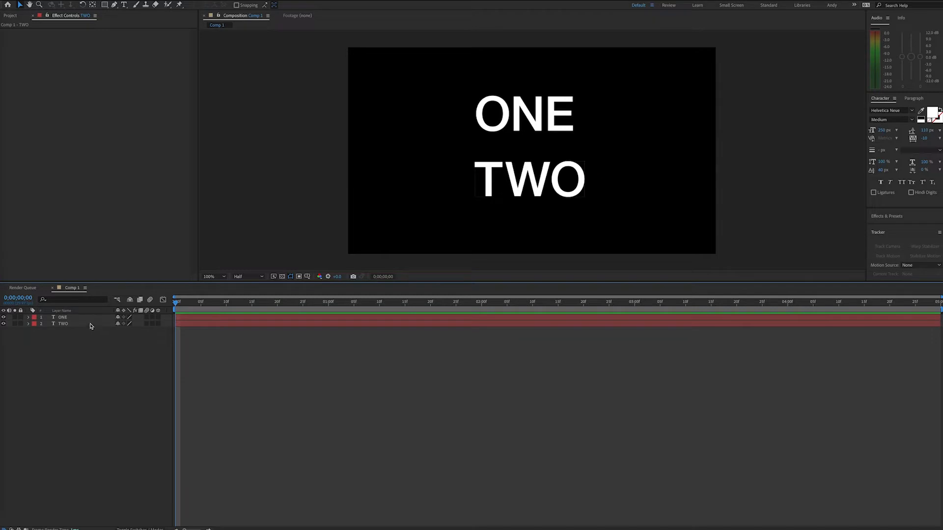
click(62, 324)
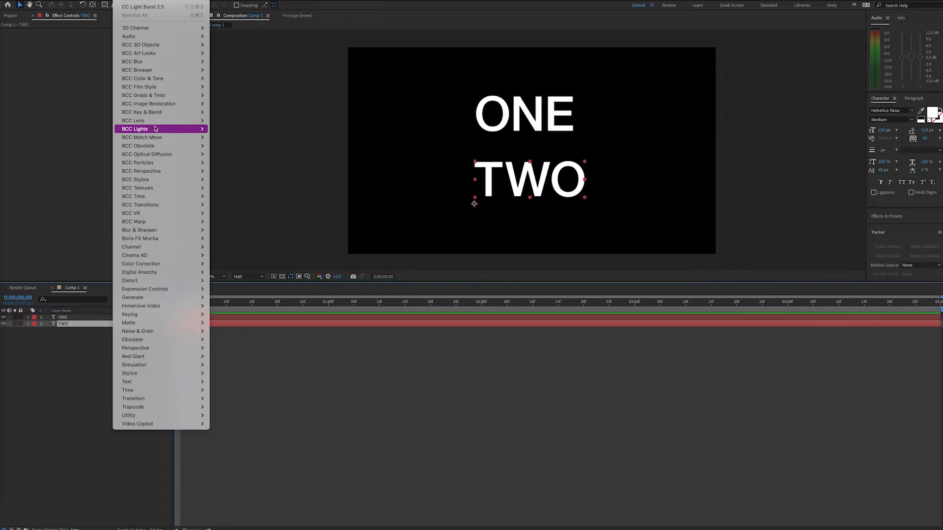
mouse_move(145, 289)
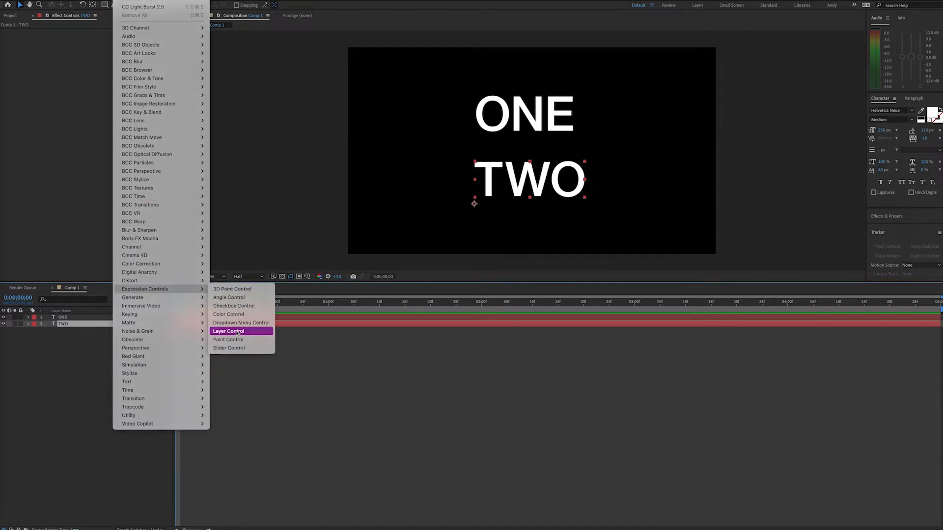
click(227, 331)
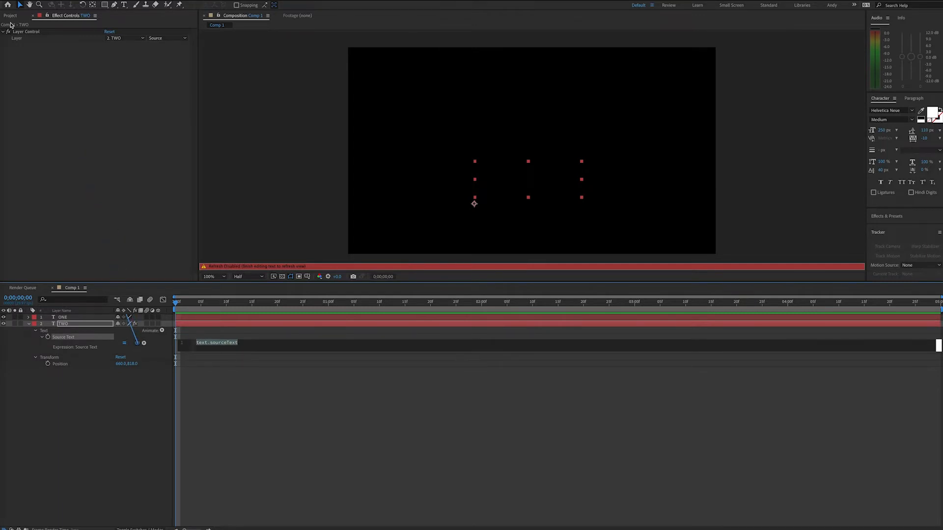
Point the Layer Control at layer ONE so TWO's source text reads ONE.
click(124, 37)
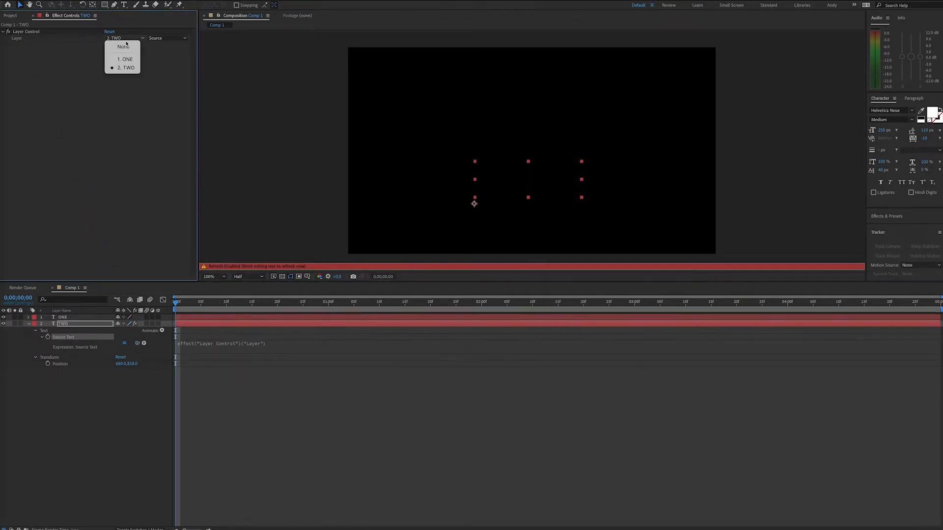
mouse_move(123, 59)
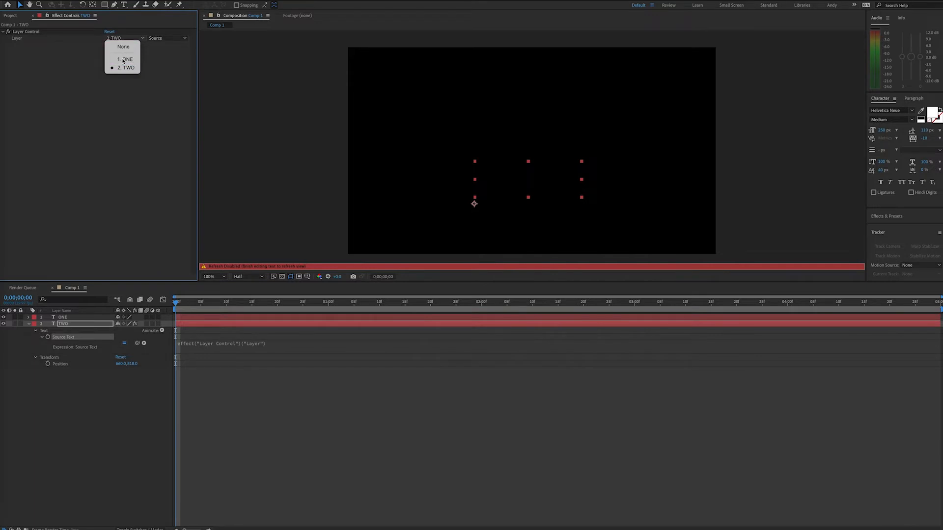
click(126, 59)
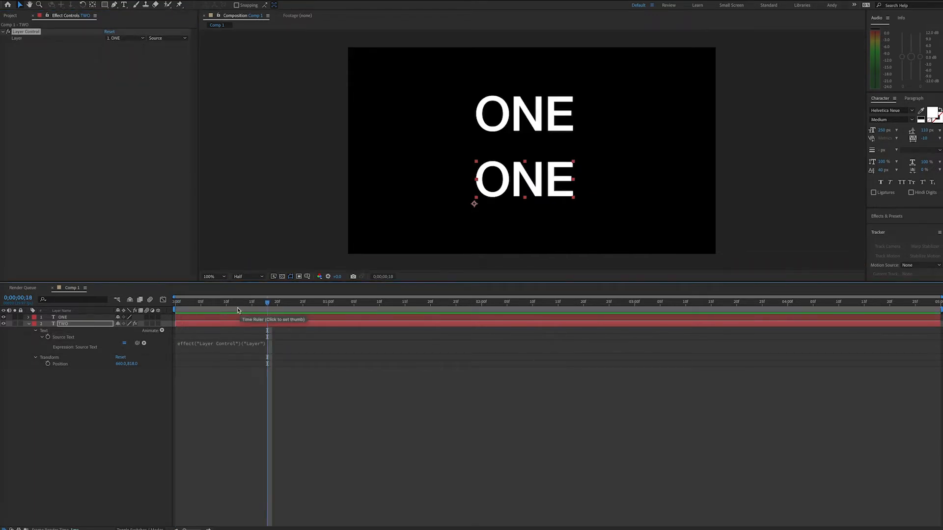
click(187, 302)
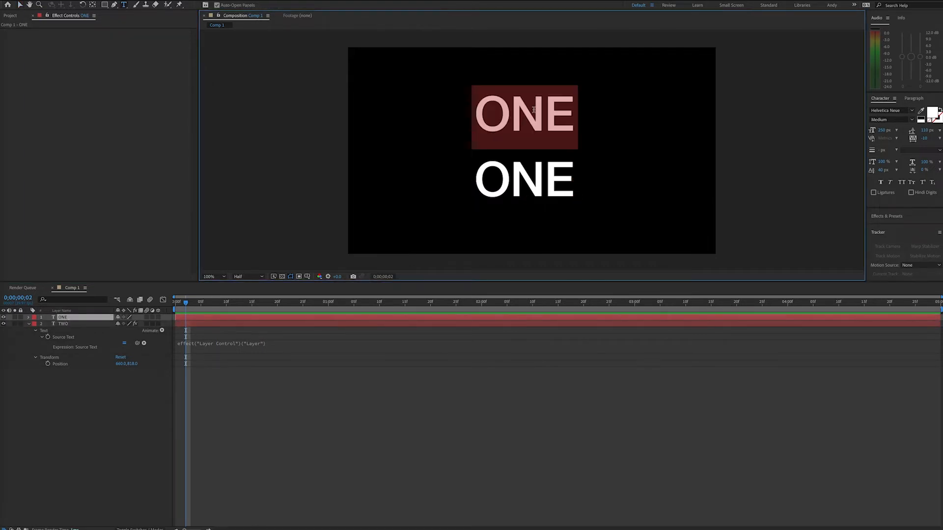
text(NEW)
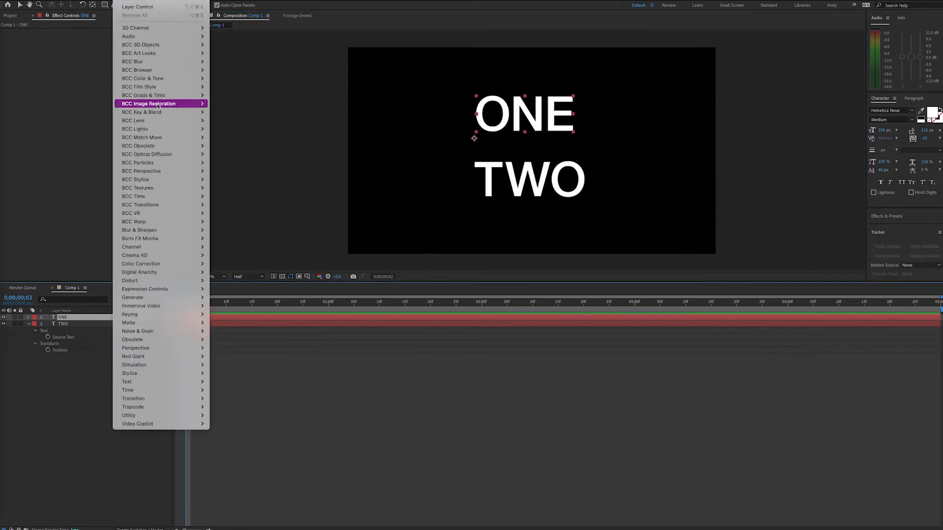
mouse_move(132, 297)
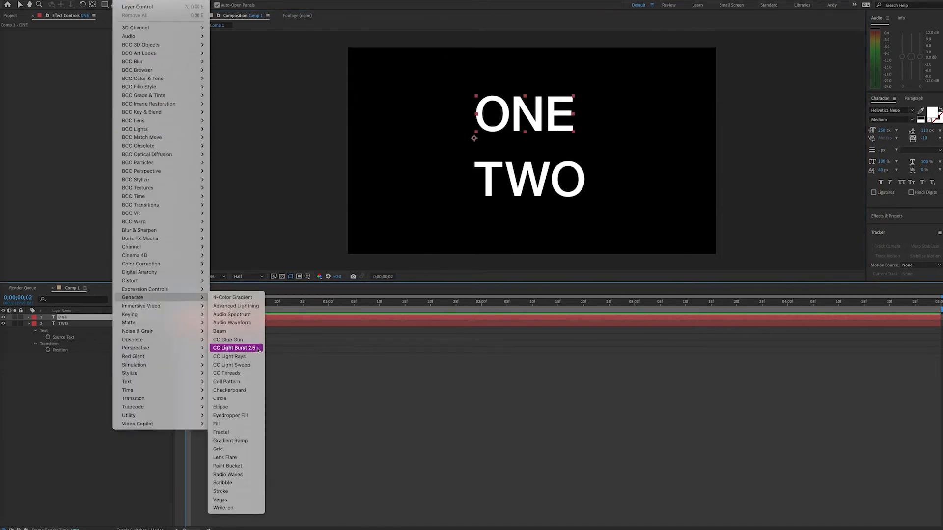
Add CC Light Burst 2.5 to layer TWO and start a Ray Length expression.
click(237, 348)
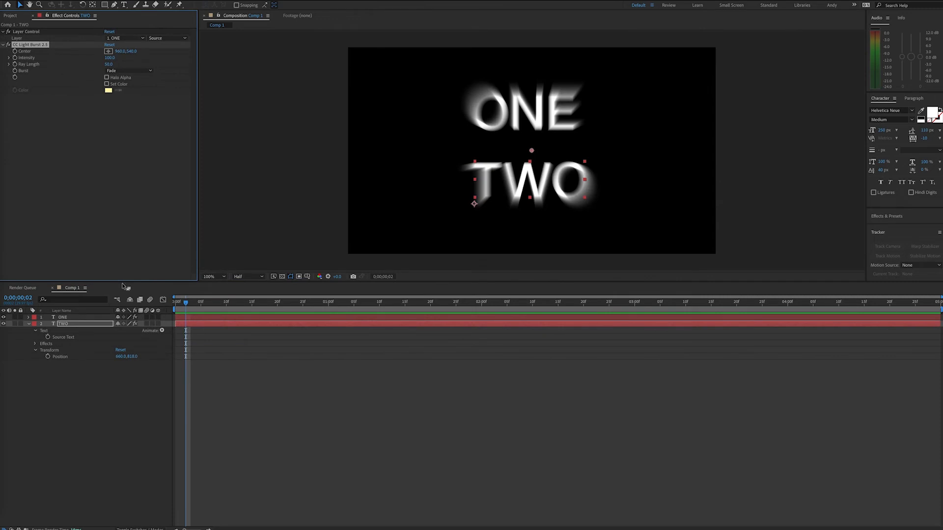
click(35, 343)
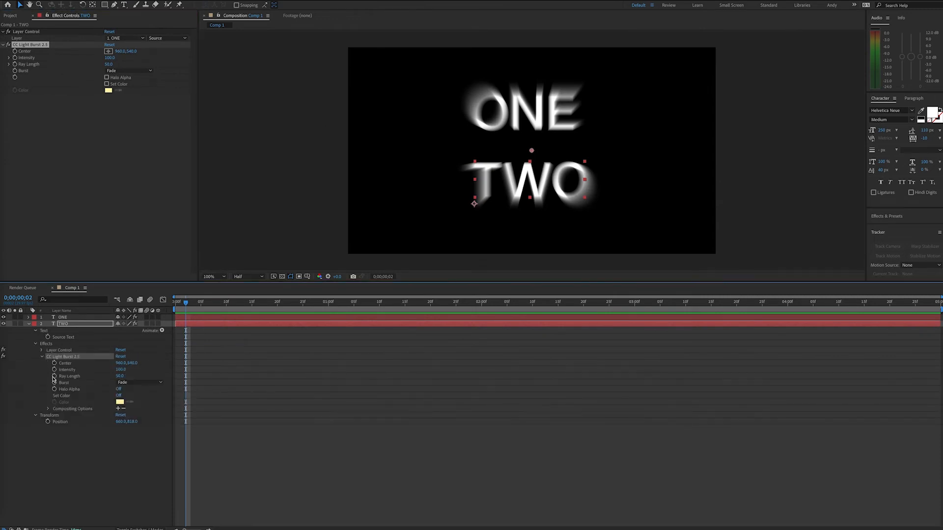
click(54, 376)
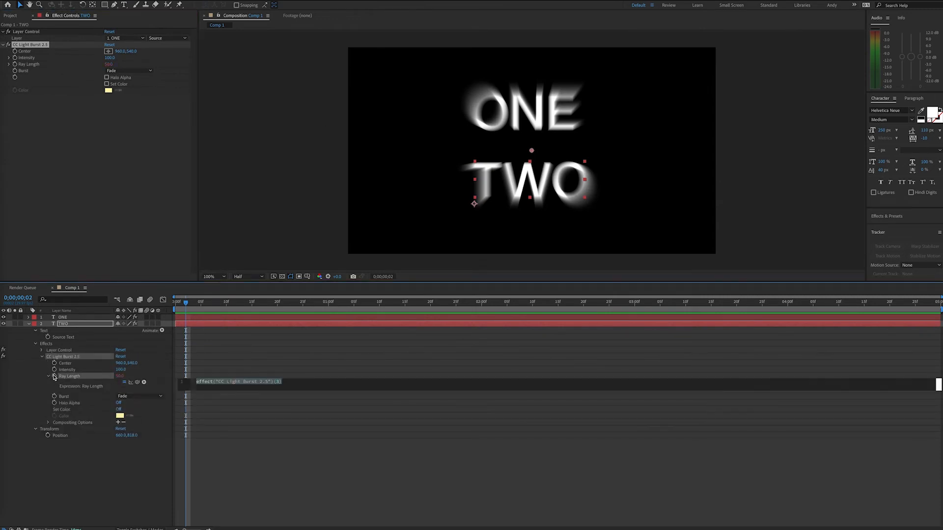